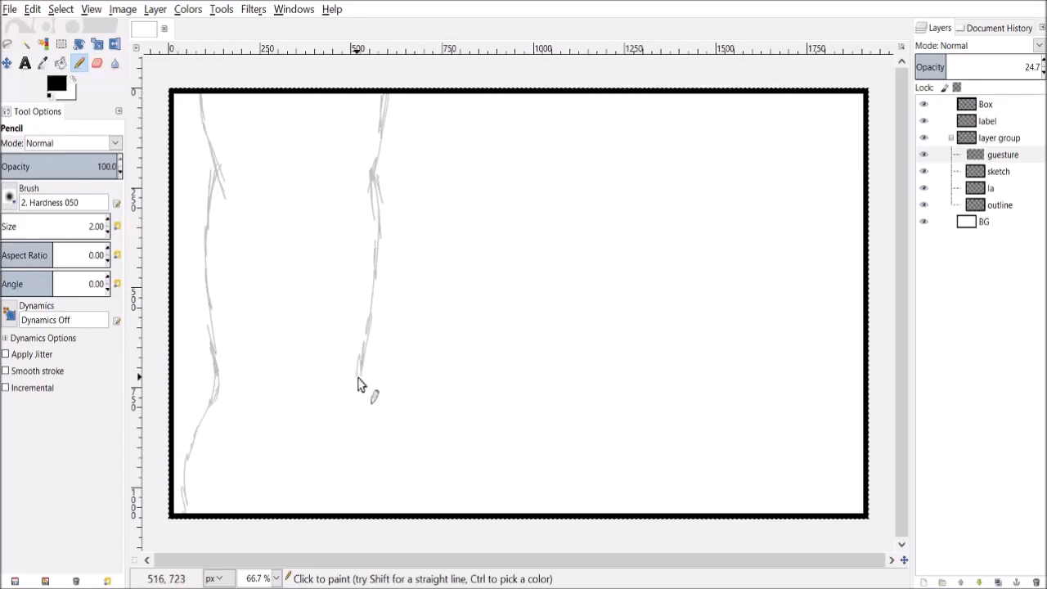
Pencil-sketch the left leg outline and the bottom of the left foot.
left_click_drag(360, 385, 577, 474)
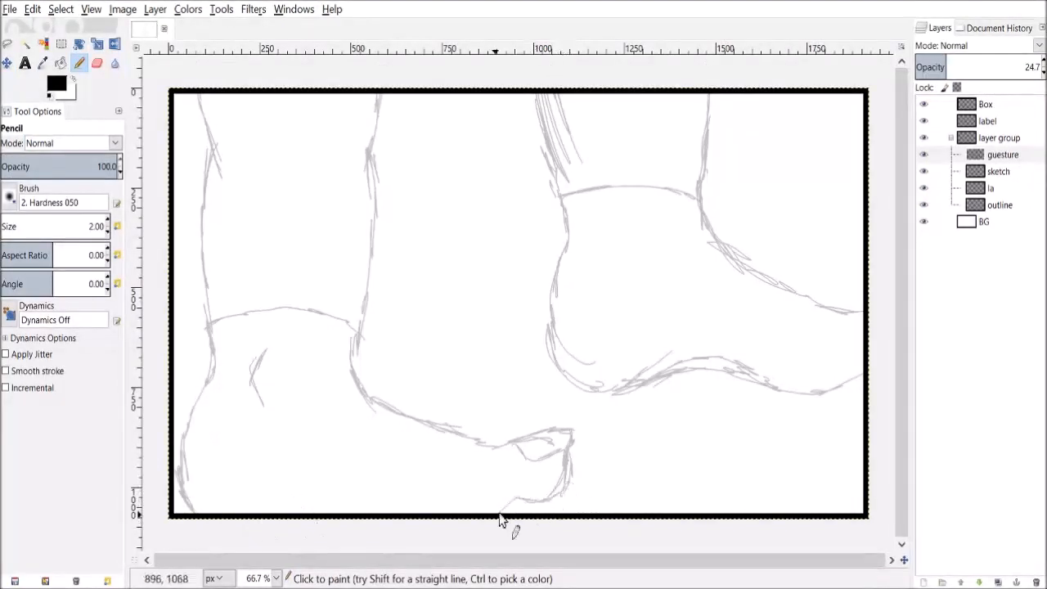
left_click_drag(503, 520, 548, 507)
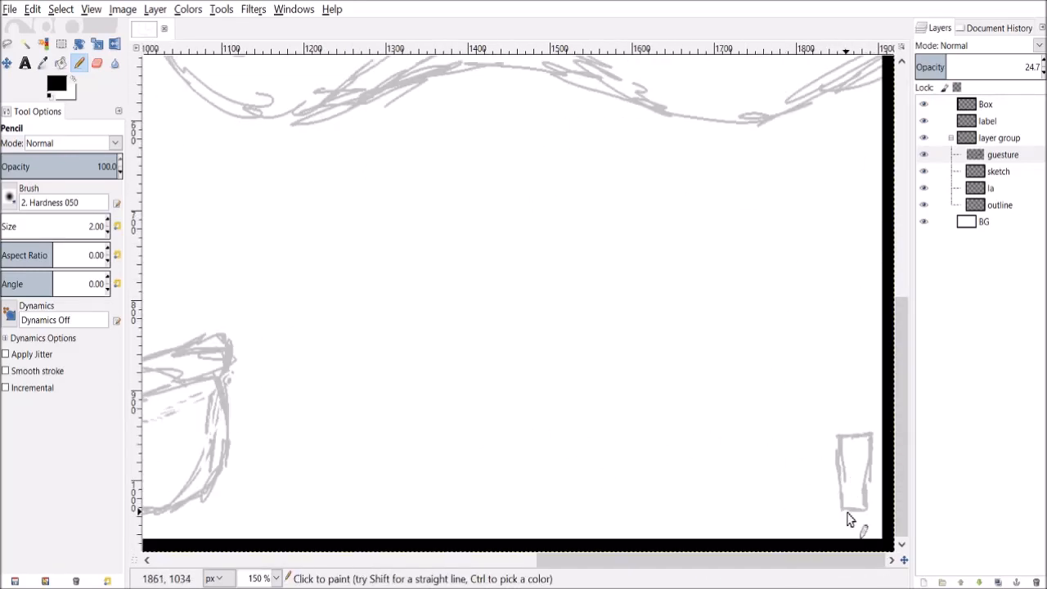
Sketch a small dwarf's figure, body and raised arm at bottom right.
left_click_drag(851, 441, 859, 540)
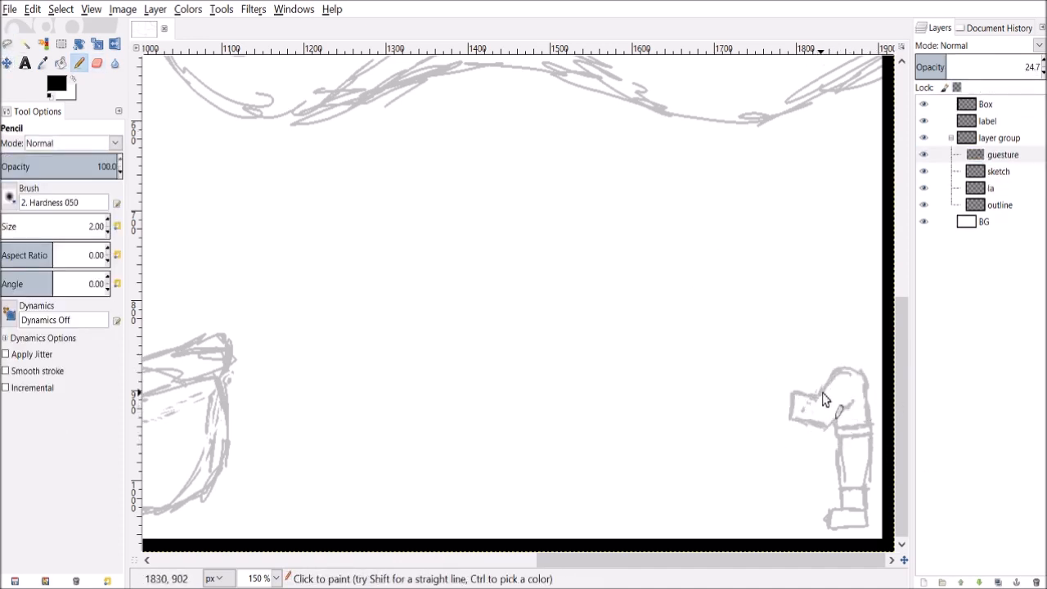
left_click_drag(827, 401, 786, 434)
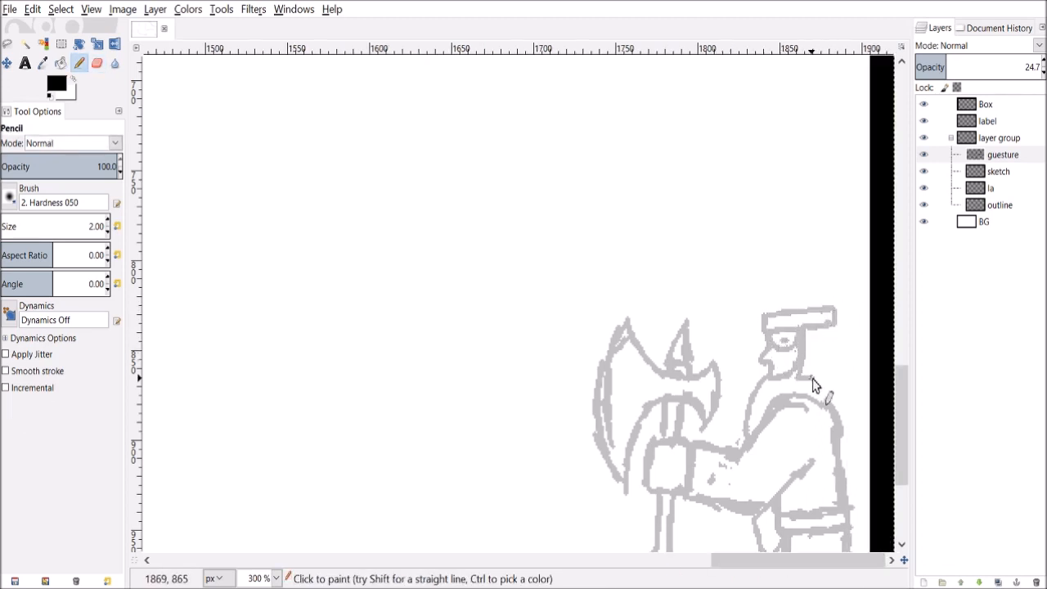
Erase stray sketch lines on the dwarf's face with the Eraser.
left_click(98, 64)
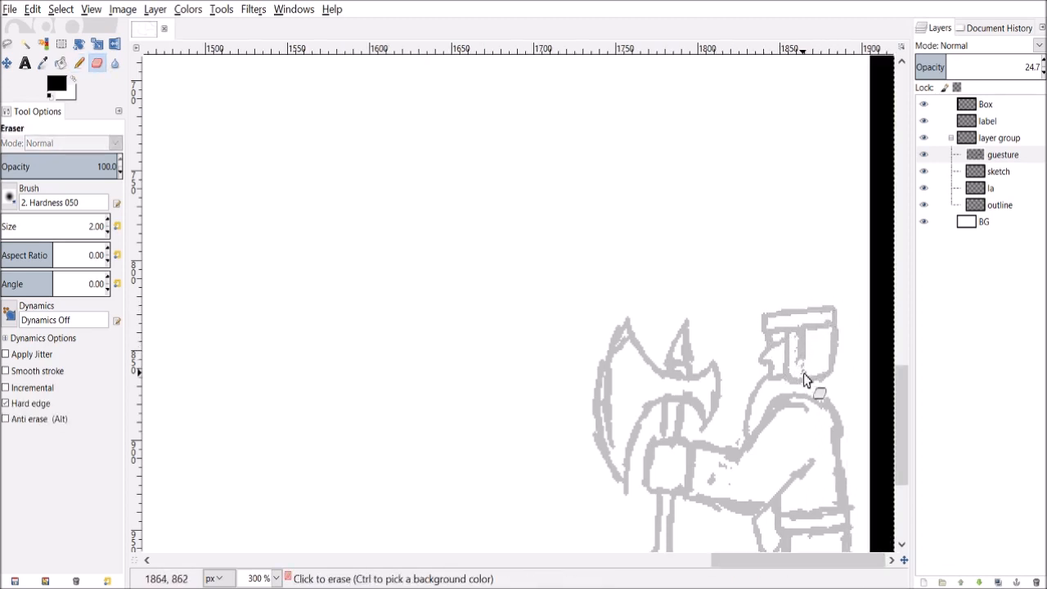
left_click_drag(806, 381, 790, 406)
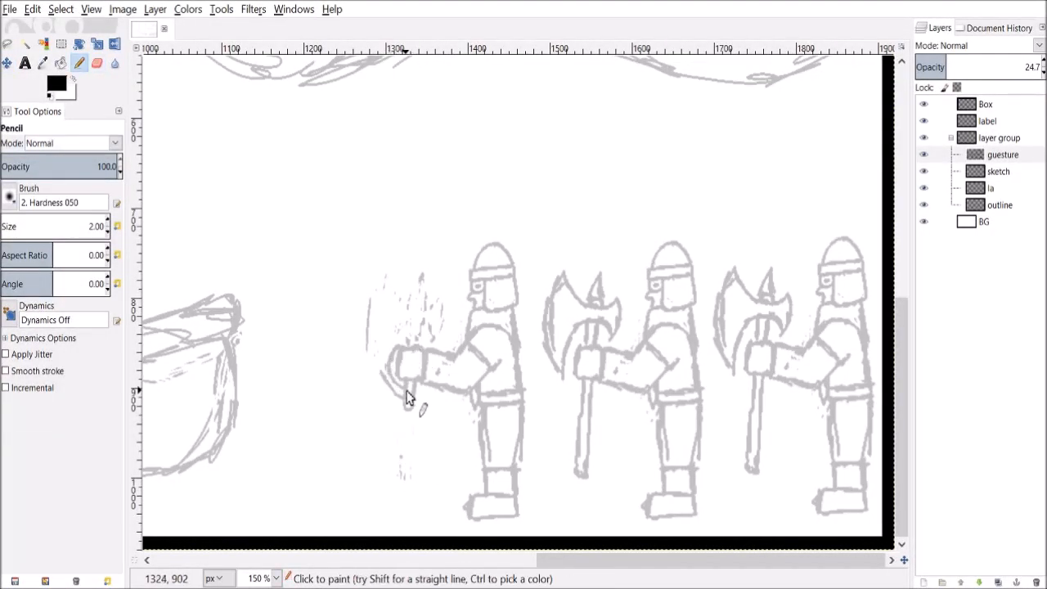
Sketch a sword in the first dwarf's hand.
left_click_drag(405, 295, 401, 401)
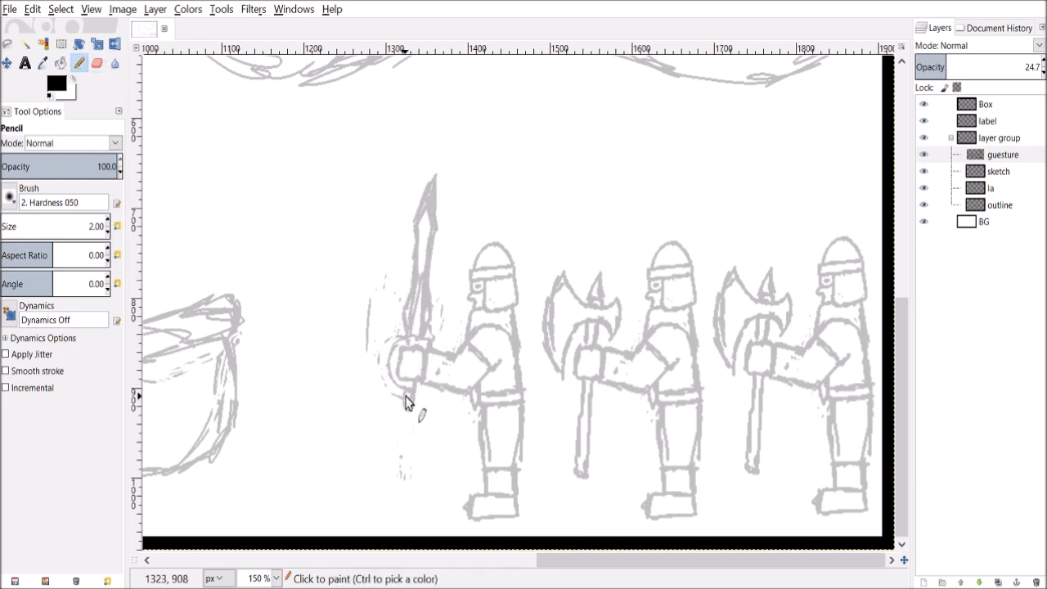
left_click(97, 64)
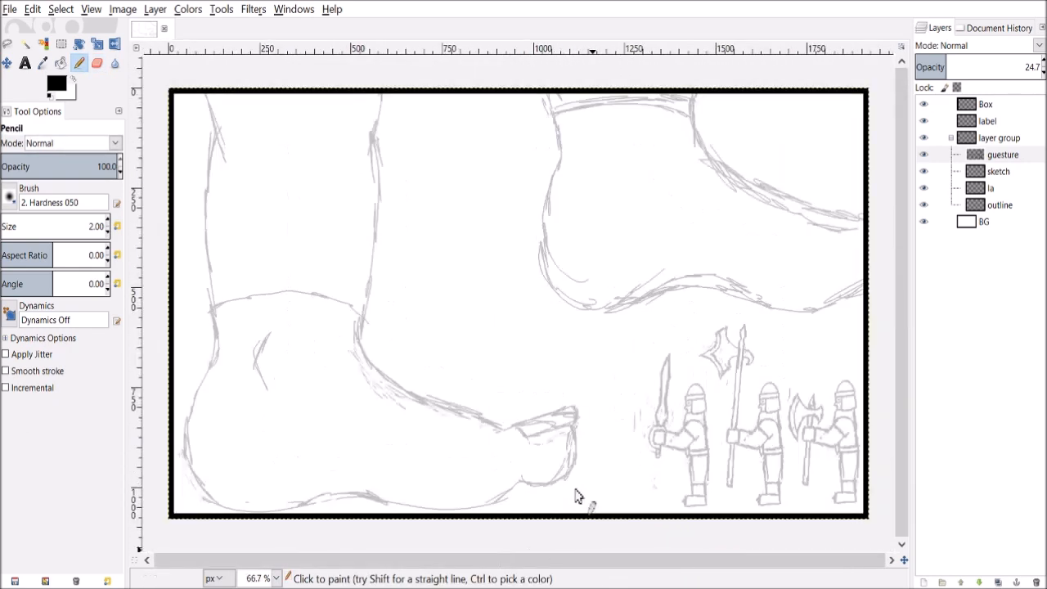
Select the la layer in the Layers panel for inking.
left_click(988, 188)
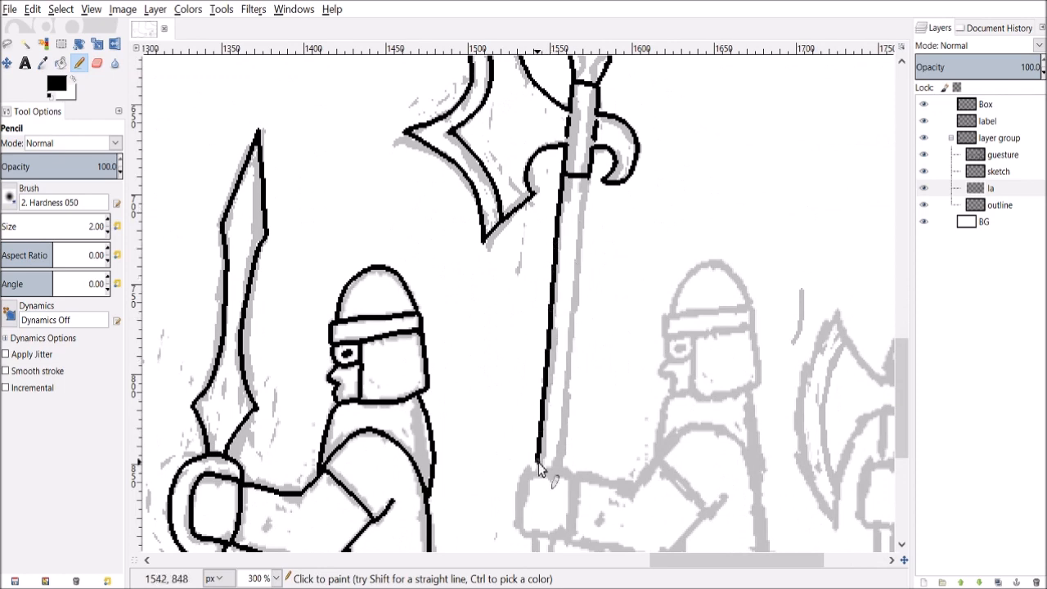
Ink the second dwarf's arm, shoulder, helmet and face in black.
scroll("down", 3)
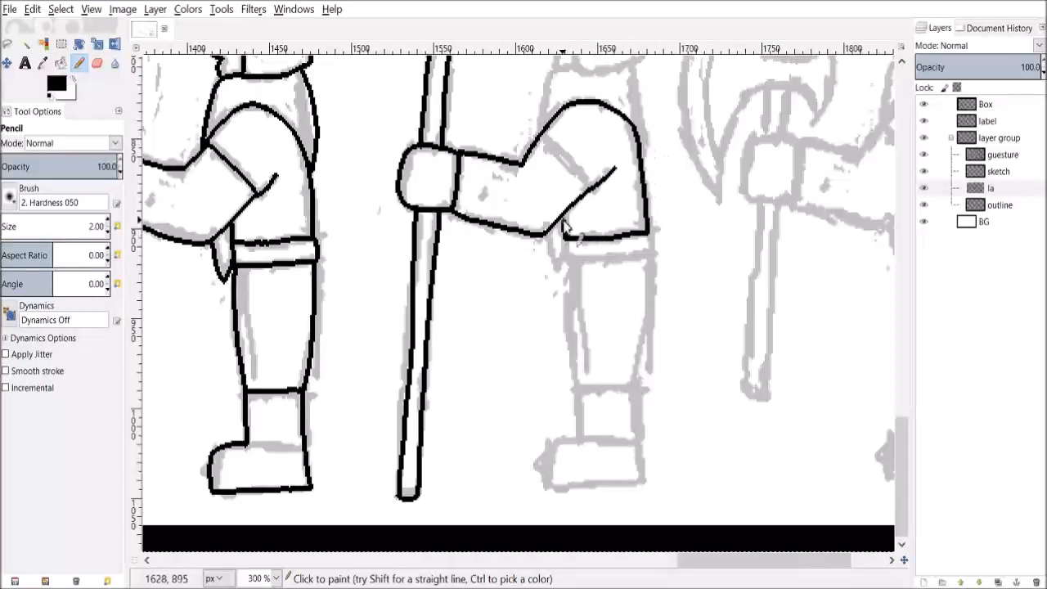
left_click_drag(572, 238, 638, 483)
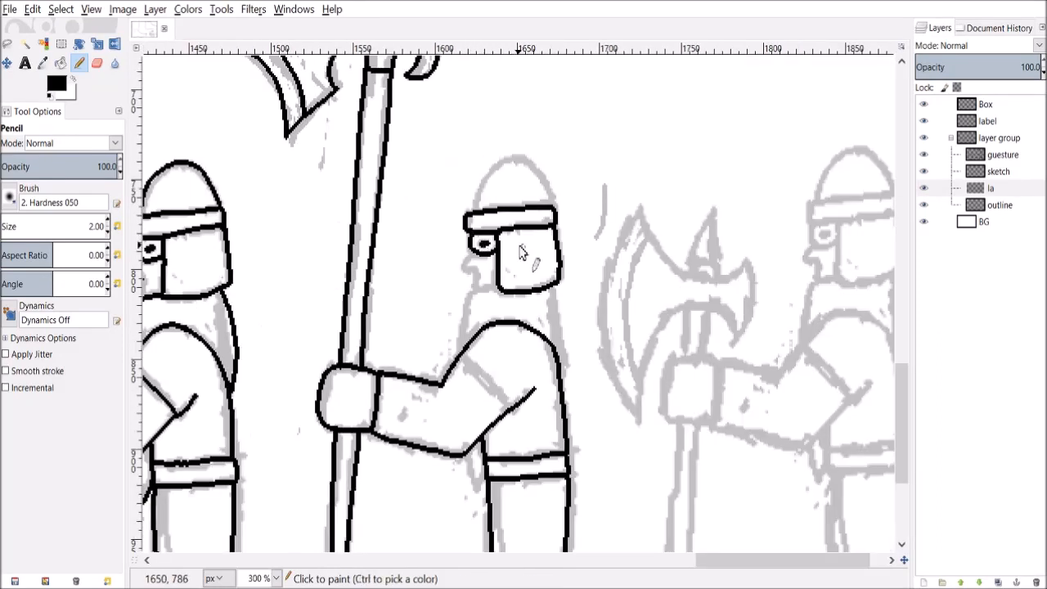
left_click_drag(524, 253, 470, 470)
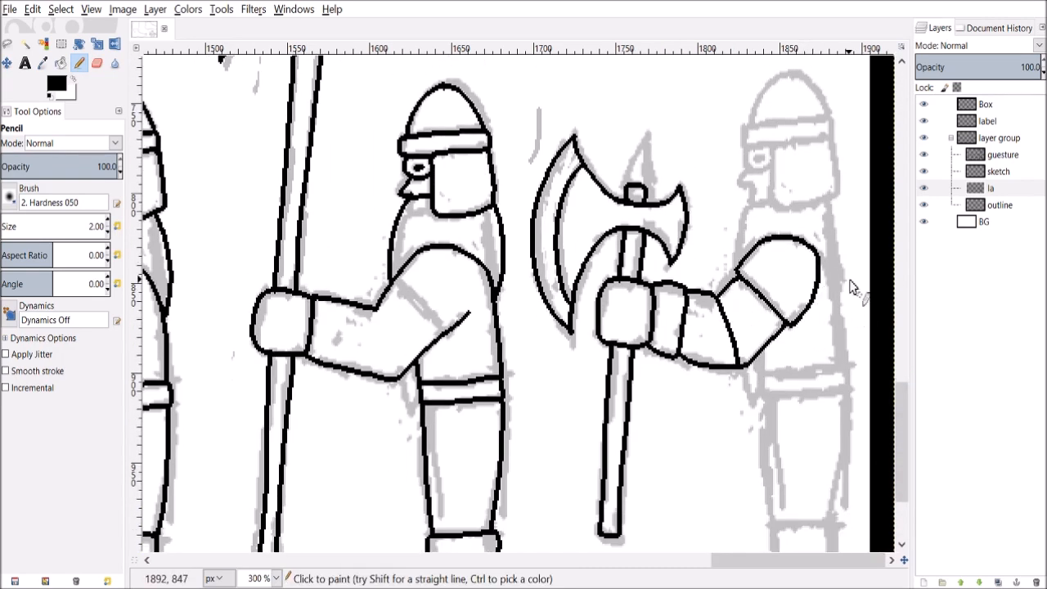
Ink the third dwarf's arm and body.
scroll("down", 3)
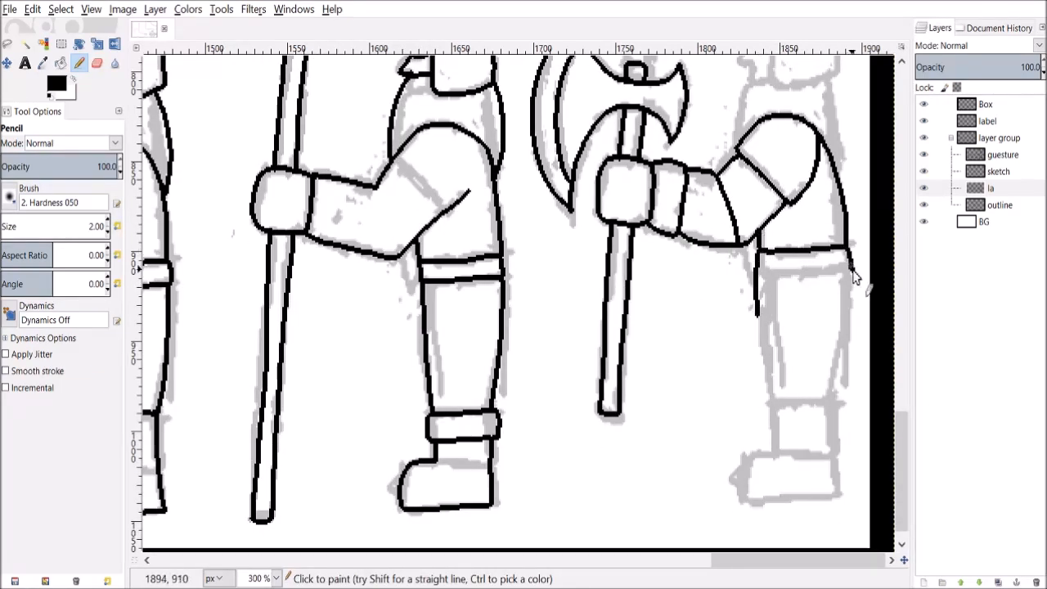
left_click_drag(851, 270, 786, 401)
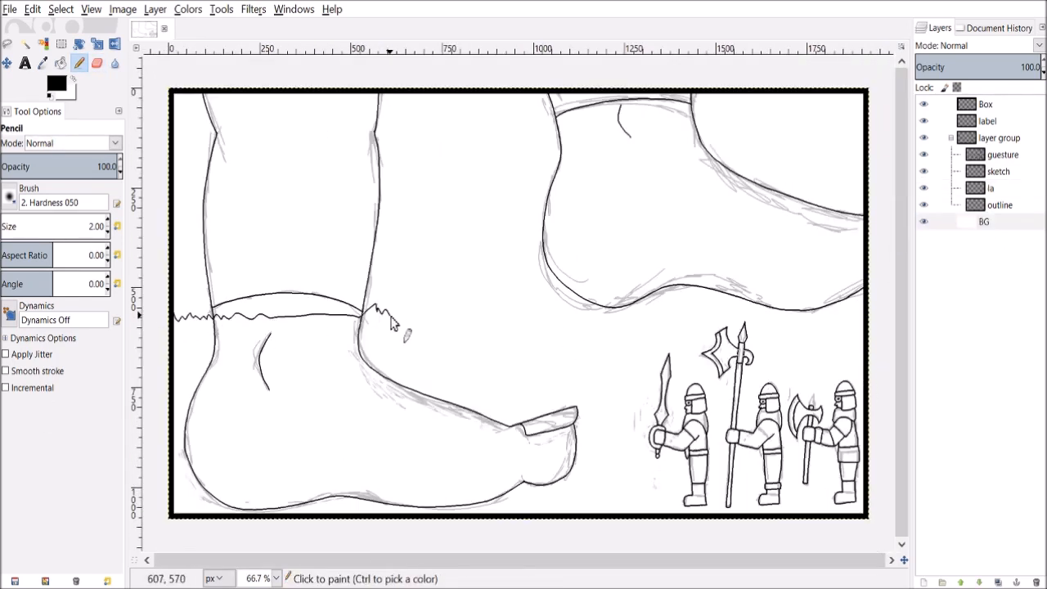
Draw the jagged grass line across the feet with the Pencil.
left_click_drag(377, 319, 859, 327)
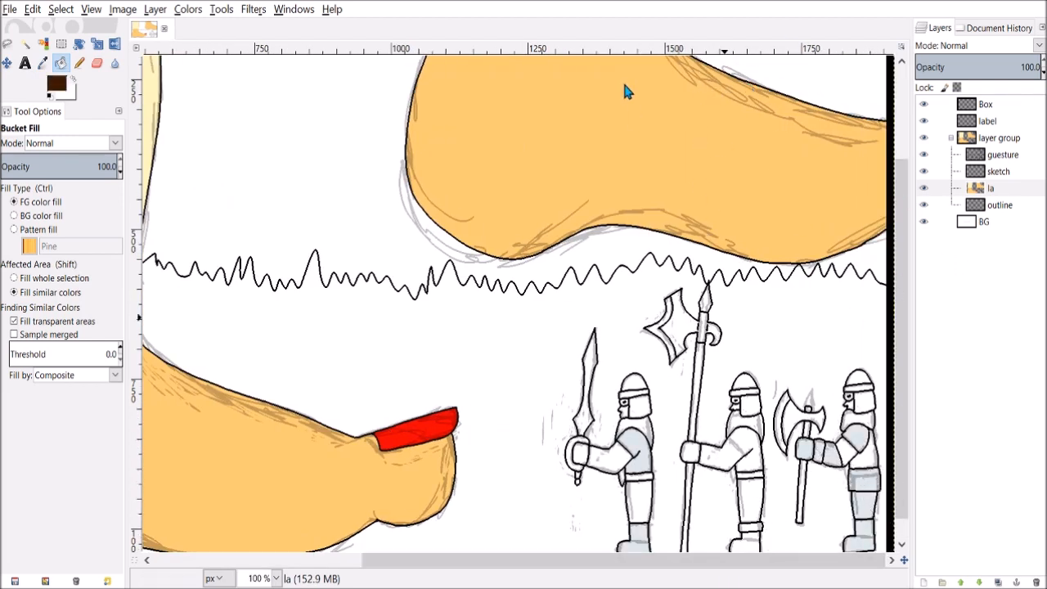
Bucket-fill dwarf areas with flat colour, including the first dwarf's tunic in brown.
left_click(631, 460)
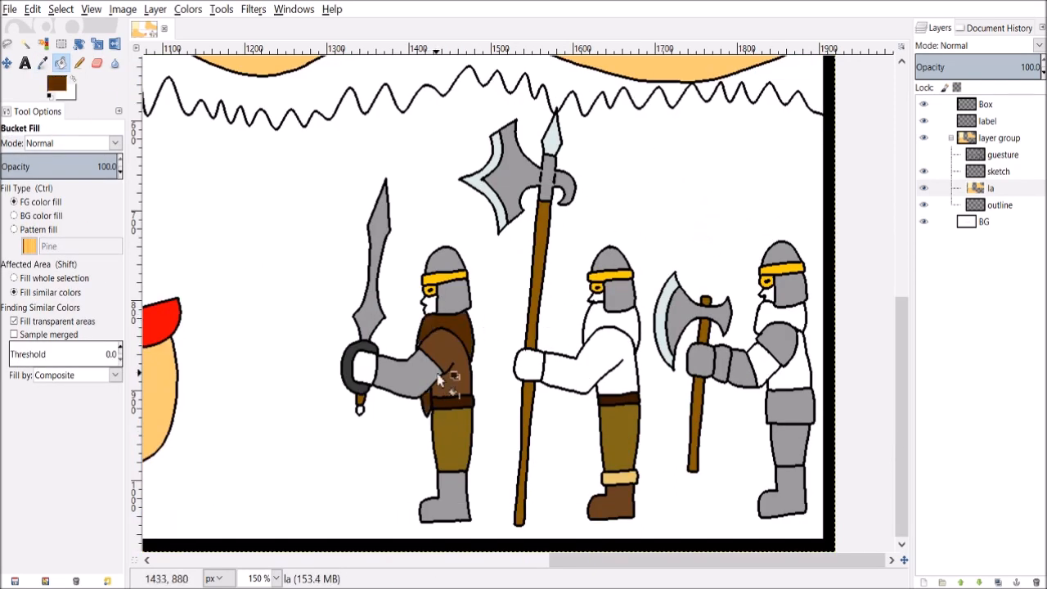
left_click(773, 323)
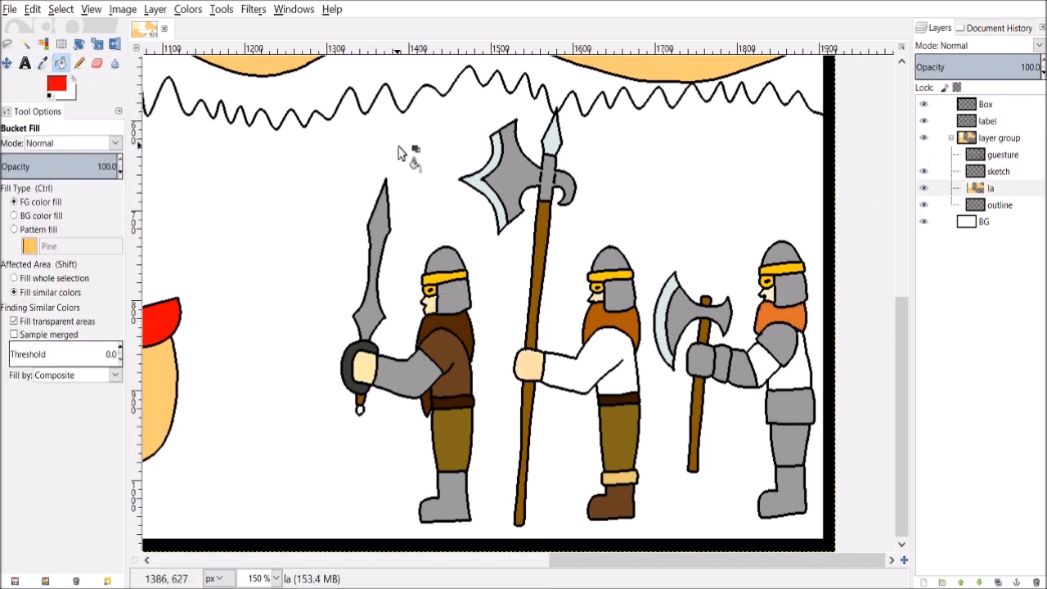
left_click(786, 368)
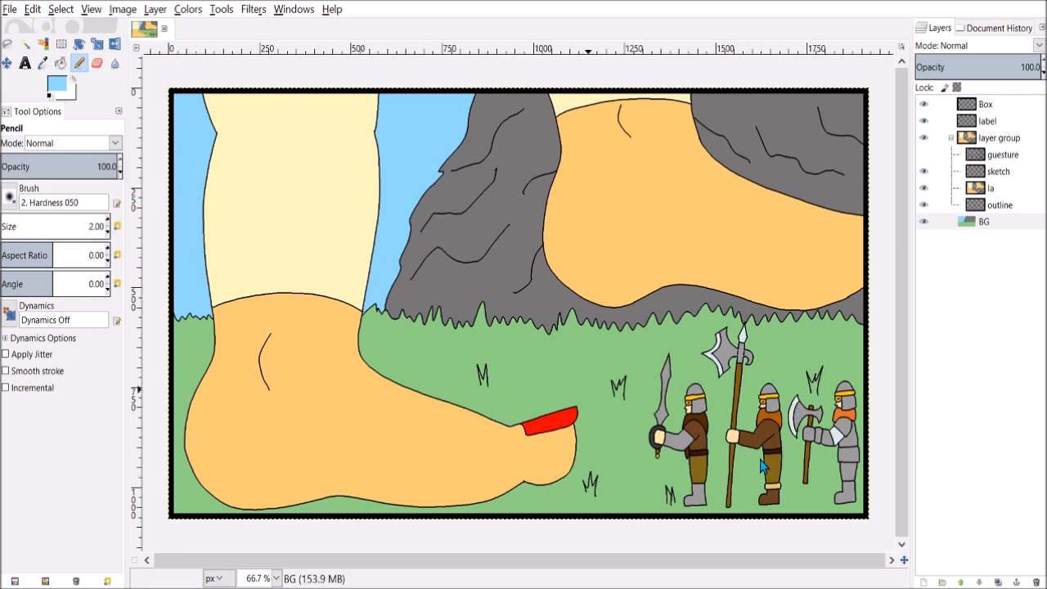
mouse_move(755, 468)
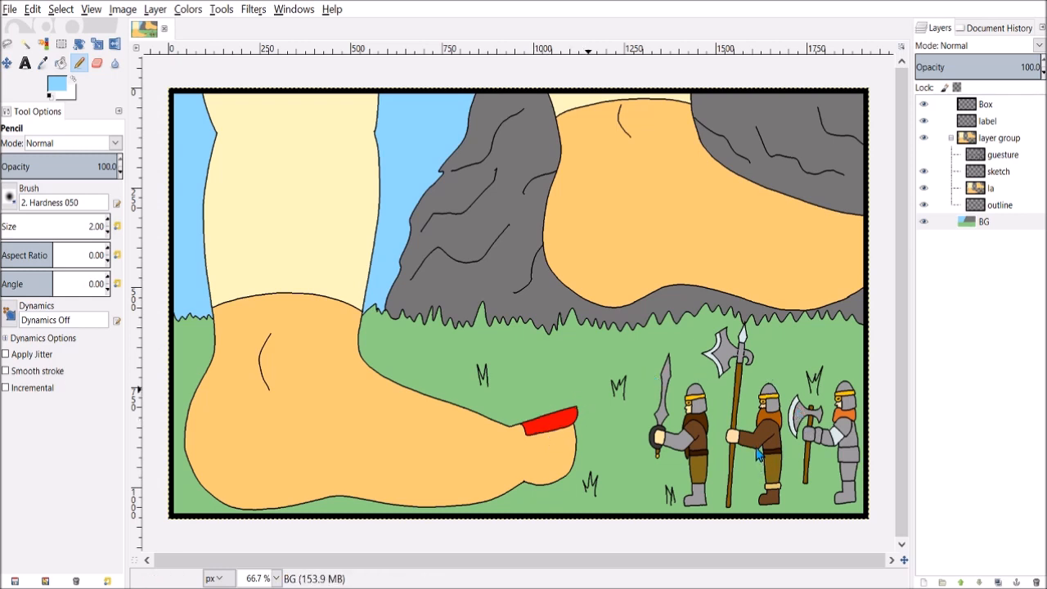